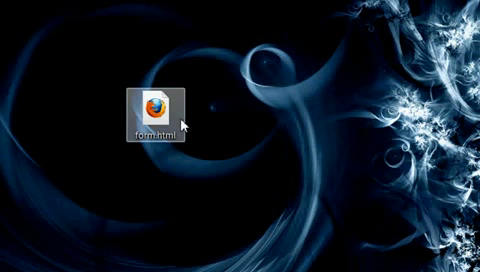
Step: Open form.html from the desktop for editing in Notepad++
{"action": "right_click", "coordinate": [158, 108]}
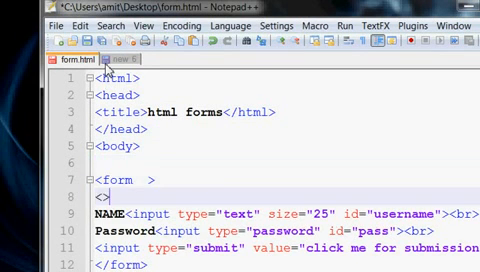
Step: Start a <table border=0> after the form tag and put NAME and its input in separate cells of a row
{"action": "type", "text": "table"}
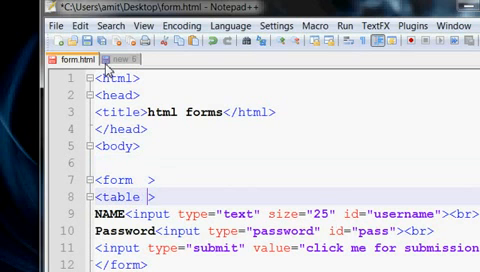
{"action": "type", "text": "border=0"}
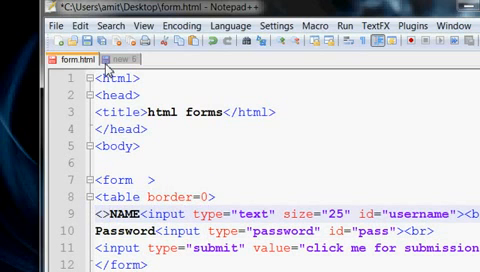
{"action": "type", "text": "tr><td"}
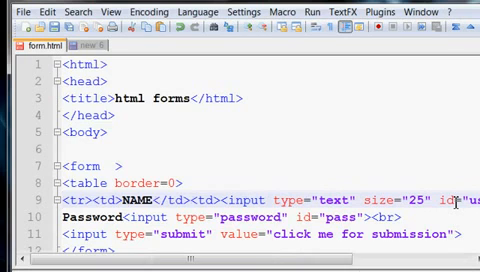
Step: Give the NAME cell width=100, wrap the Password line in a matching row, and close the table before submit
{"action": "scroll", "scroll_direction": "right", "scroll_amount": 3}
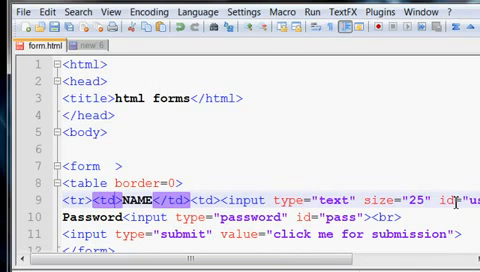
{"action": "type", "text": "width="}
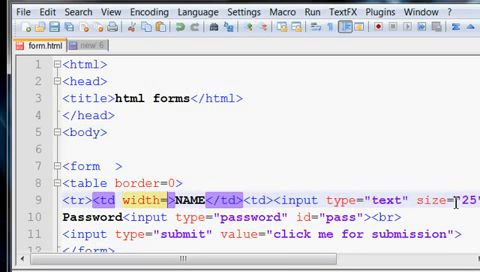
{"action": "type", "text": "100"}
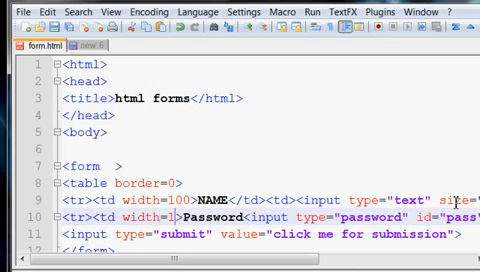
{"action": "type", "text": "00"}
{"action": "left_click", "coordinate": [268, 234]}
{"action": "type", "text": "</table>"}
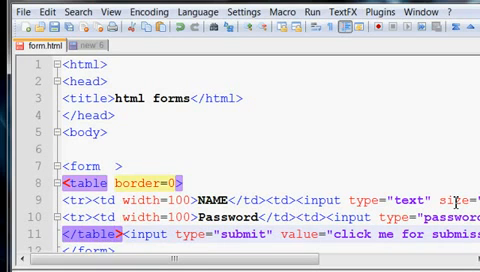
Step: Add align="center" to the table tag so the login table is centred
{"action": "scroll", "scroll_direction": "down", "scroll_amount": 3}
{"action": "type", "text": " align=\""}
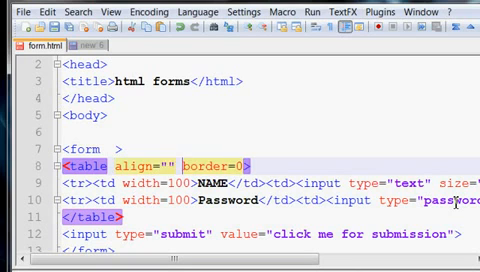
{"action": "type", "text": "center"}
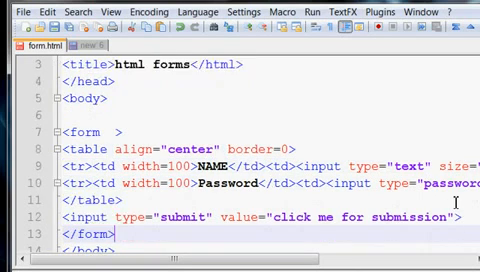
{"action": "scroll", "scroll_direction": "down", "scroll_amount": 3}
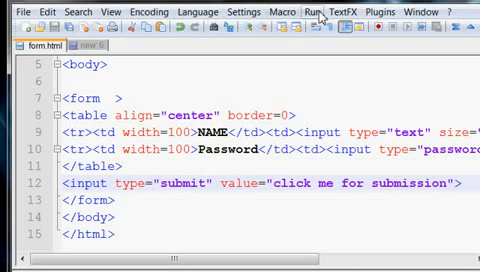
Step: Replace the submit button's value "click me for submission" with "submit"
{"action": "left_click", "coordinate": [316, 10]}
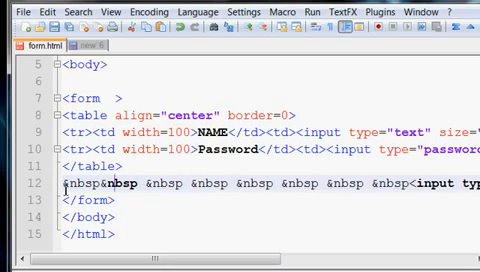
{"action": "scroll", "scroll_direction": "right", "scroll_amount": 3}
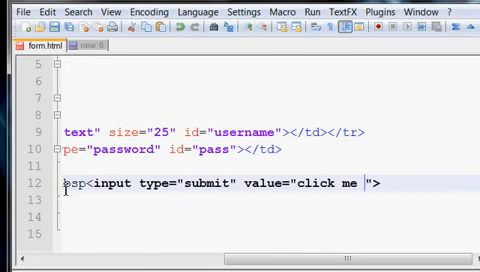
{"action": "key", "text": "BackSpace"}
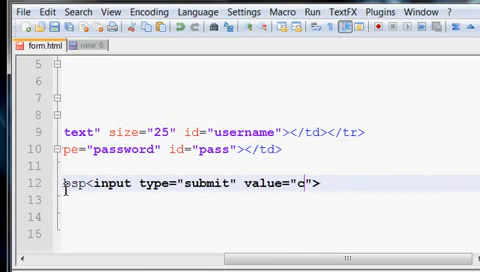
{"action": "type", "text": "ubm"}
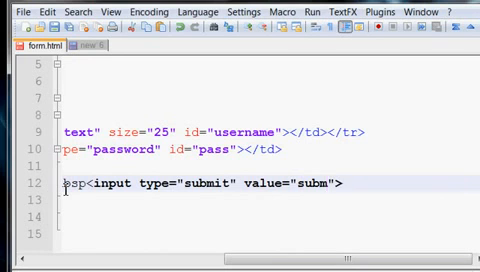
{"action": "type", "text": "it"}
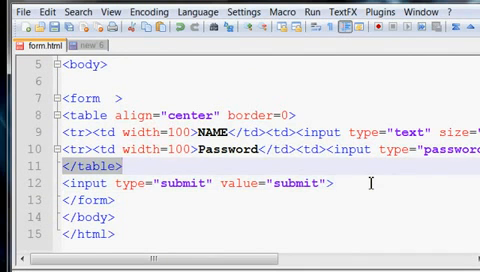
Step: Move the submit input into its own table row after an empty width=100 cell, closing the table after it
{"action": "key", "text": "Delete"}
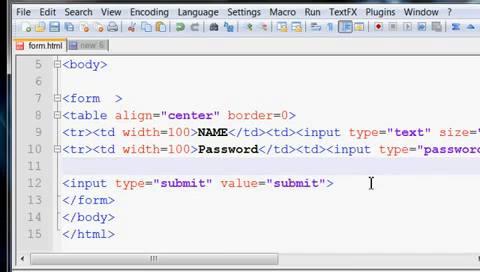
{"action": "type", "text": "</table>"}
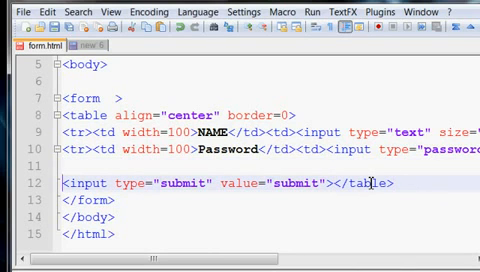
{"action": "type", "text": "<tr><td width>"}
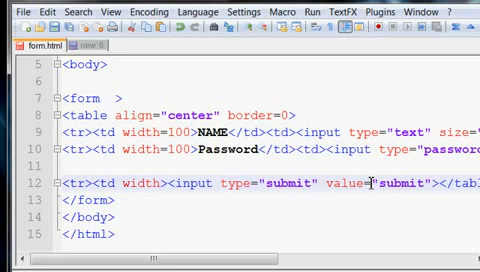
{"action": "type", "text": "=100"}
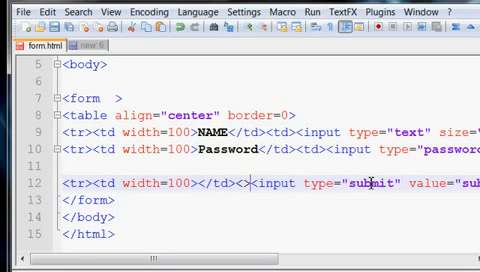
{"action": "scroll", "scroll_direction": "right", "scroll_amount": 3}
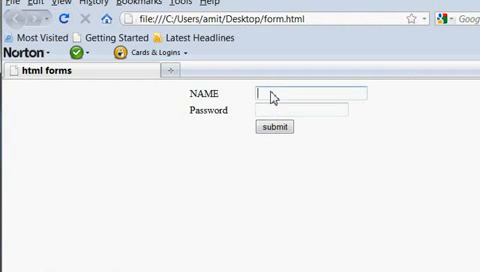
Step: Type test letters into the NAME field of the centred form in Firefox
{"action": "type", "text": "am"}
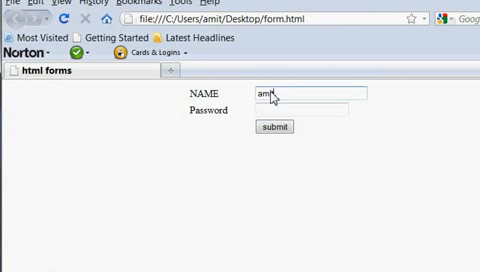